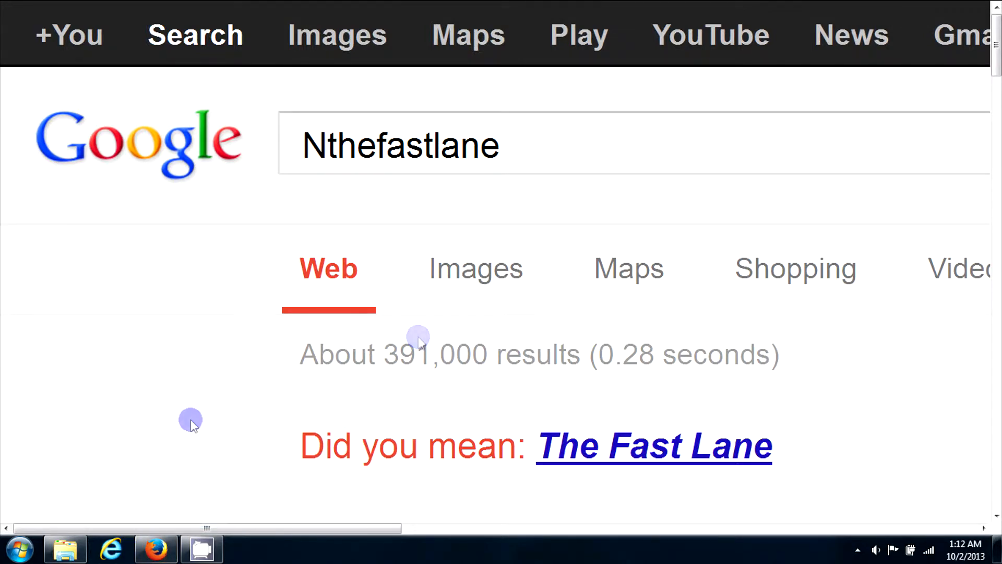
- Shrink the Home folder icons from Extra Large to Medium so all items fit
scroll(down, 3)
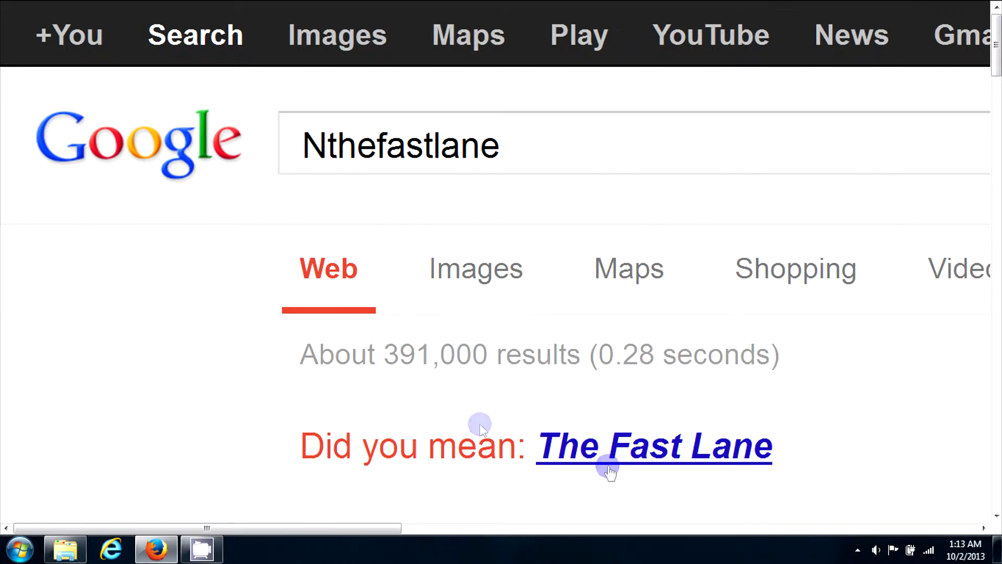
mouse_move(696, 486)
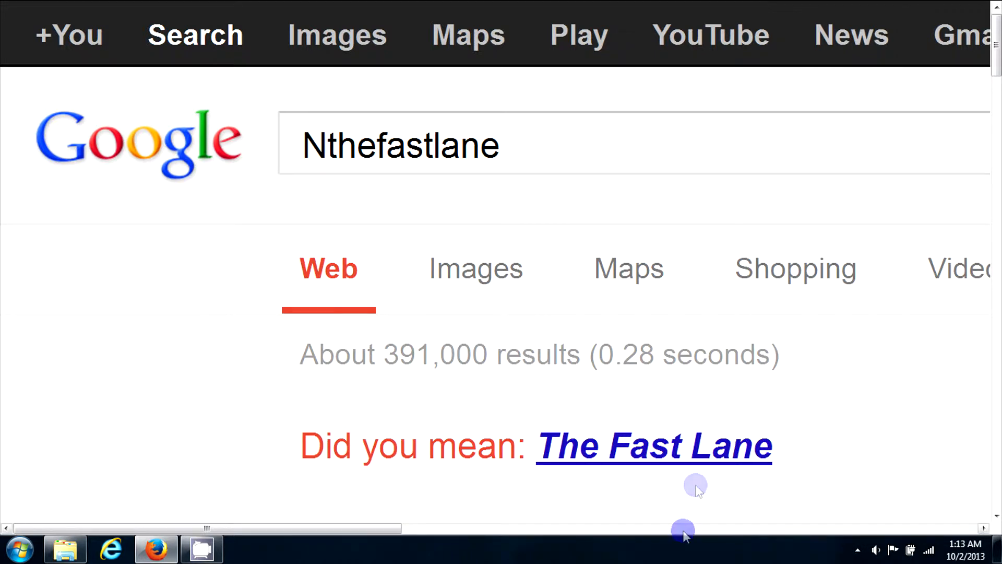
mouse_move(742, 470)
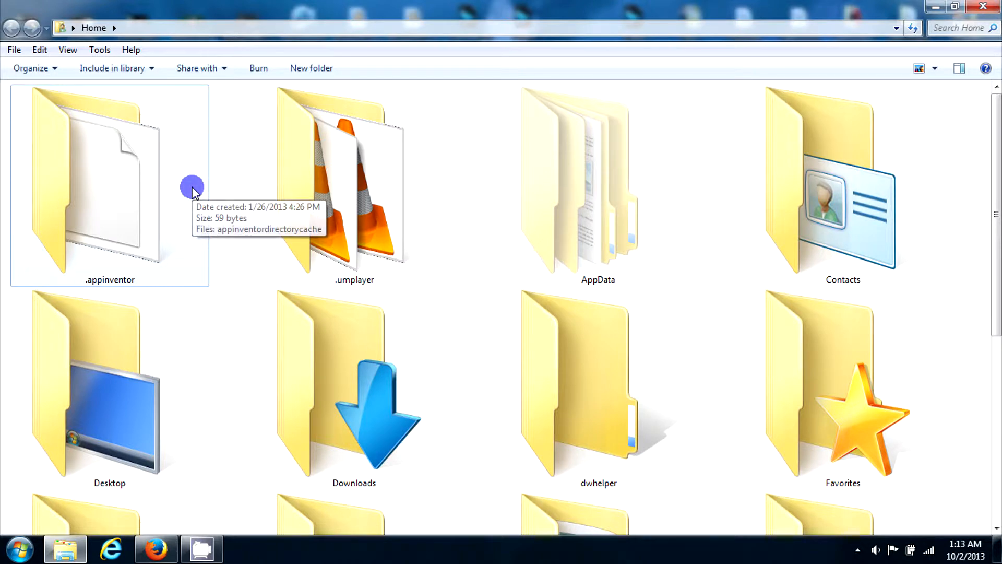
mouse_move(505, 252)
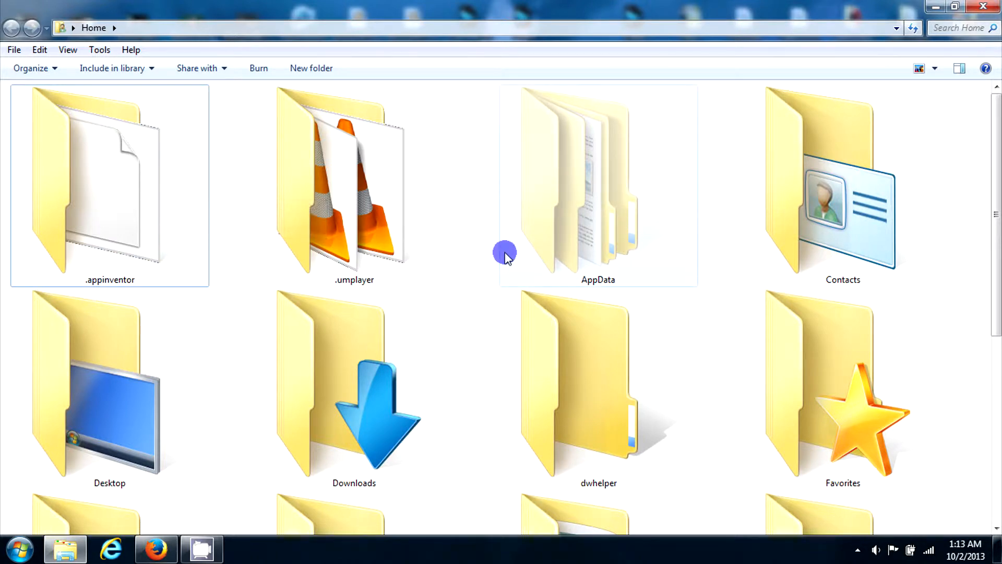
scroll(down, 3)
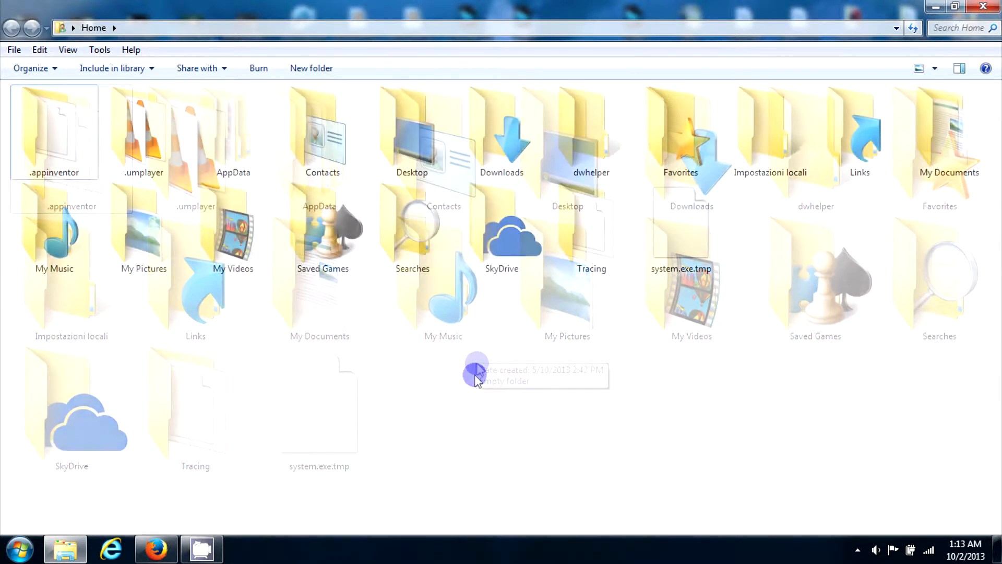
- Switch the Home folder to List view from the Change your view dropdown
click(933, 68)
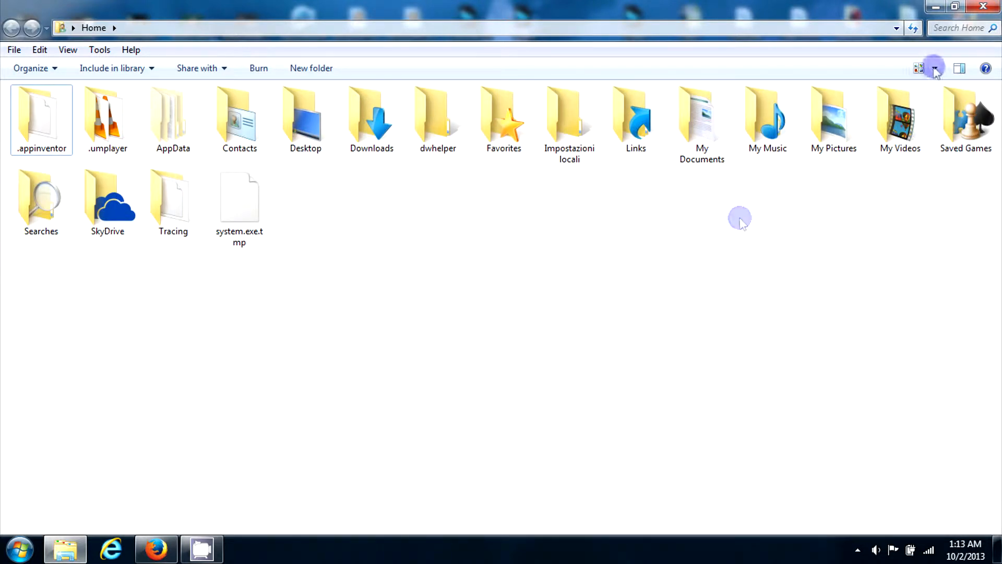
mouse_move(934, 68)
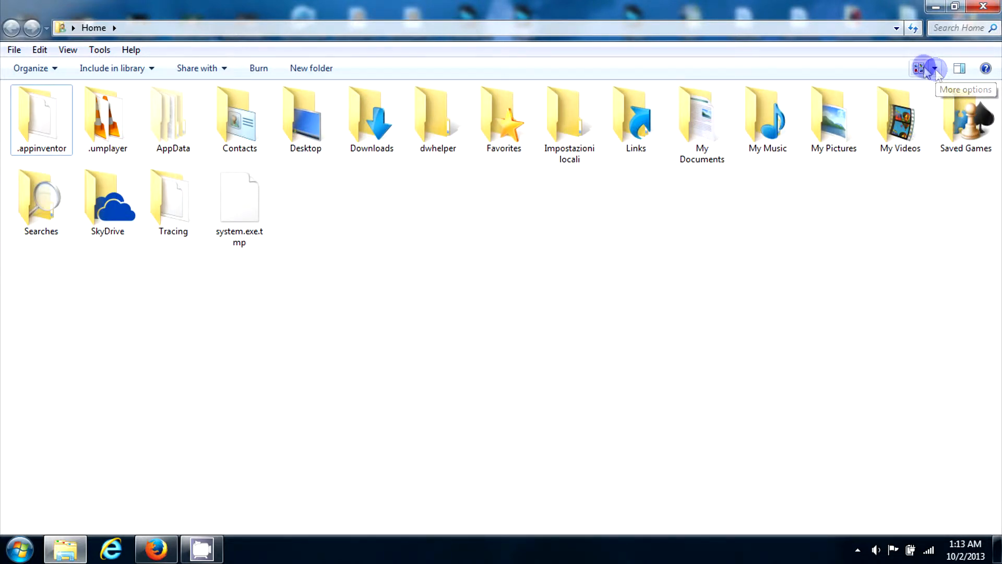
click(926, 69)
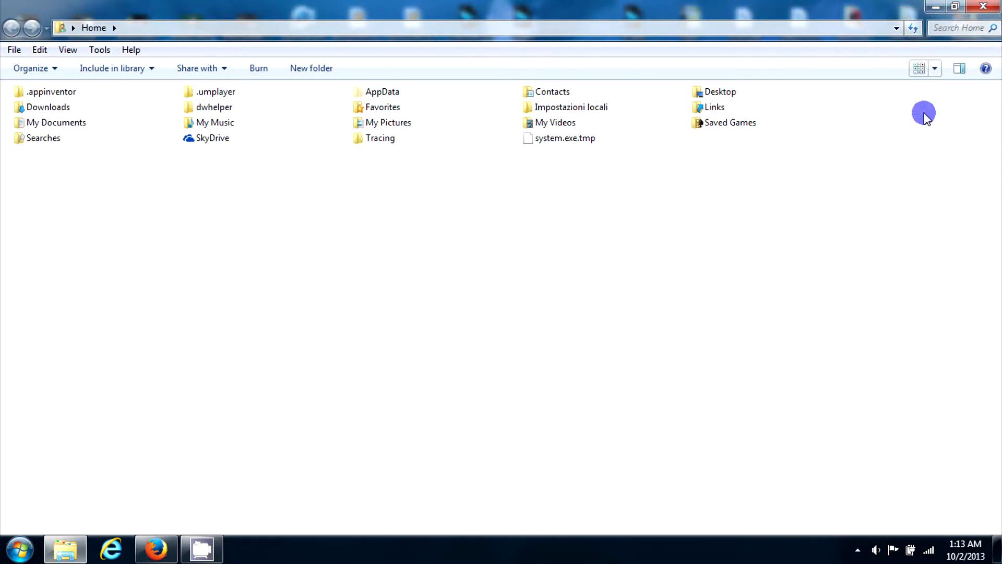
mouse_move(862, 226)
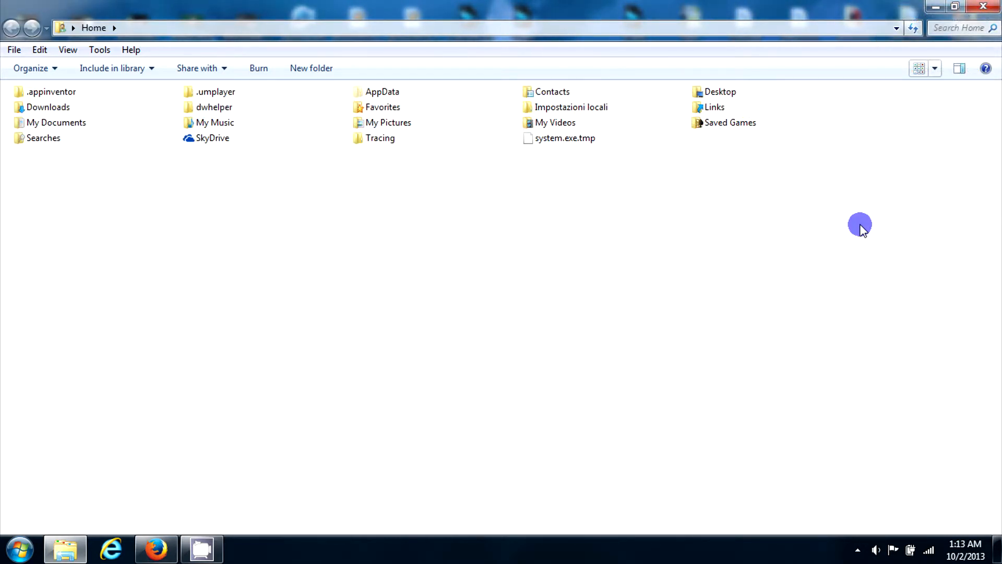